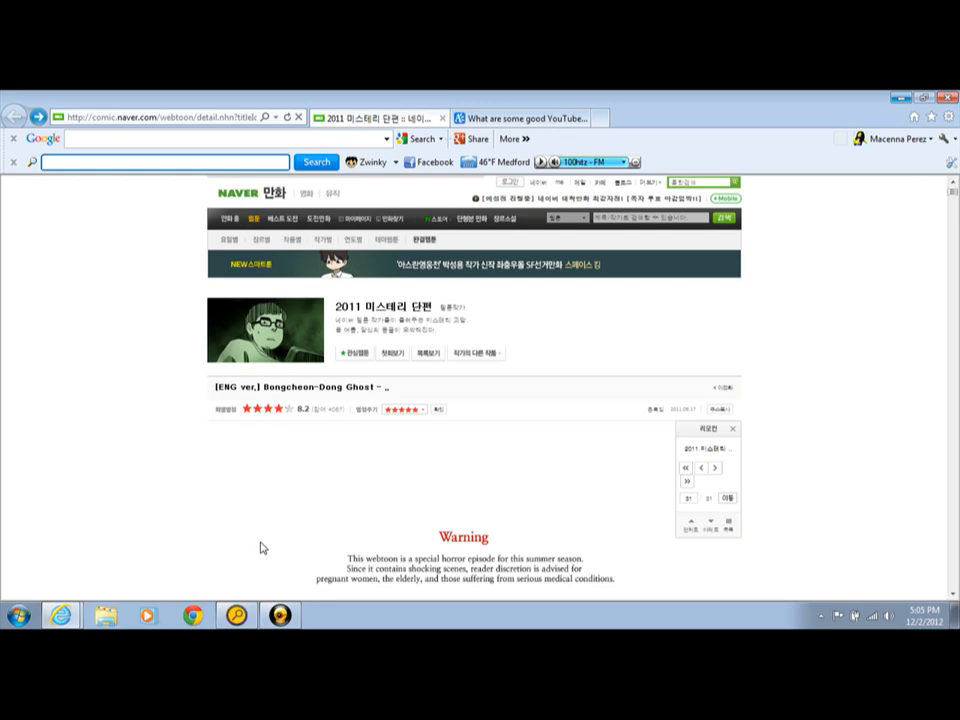
scroll("down", 3)
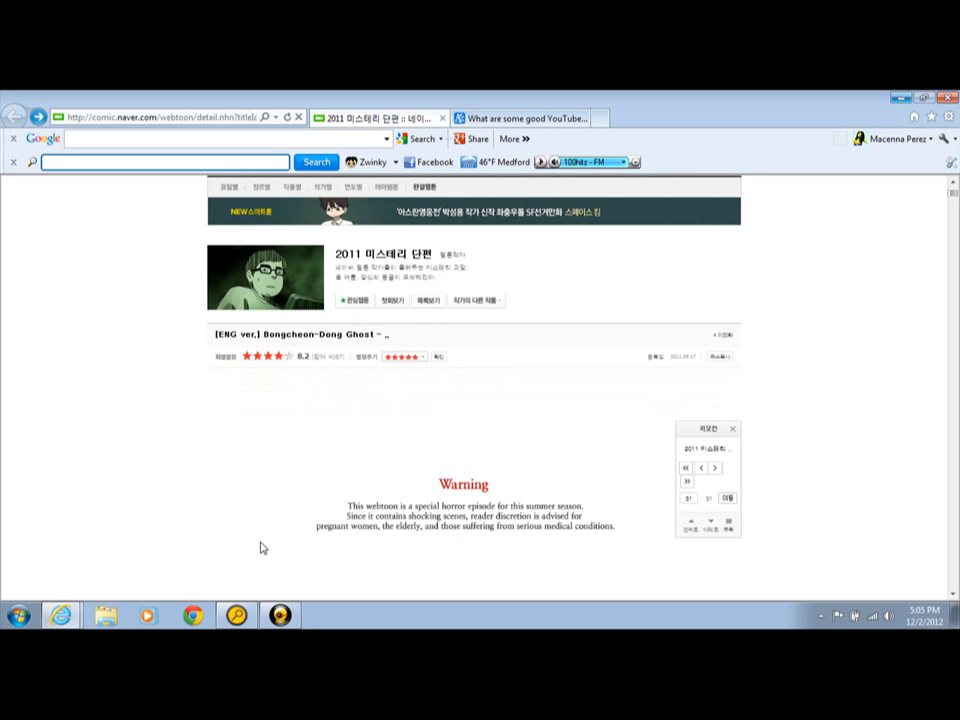
scroll("down", 3)
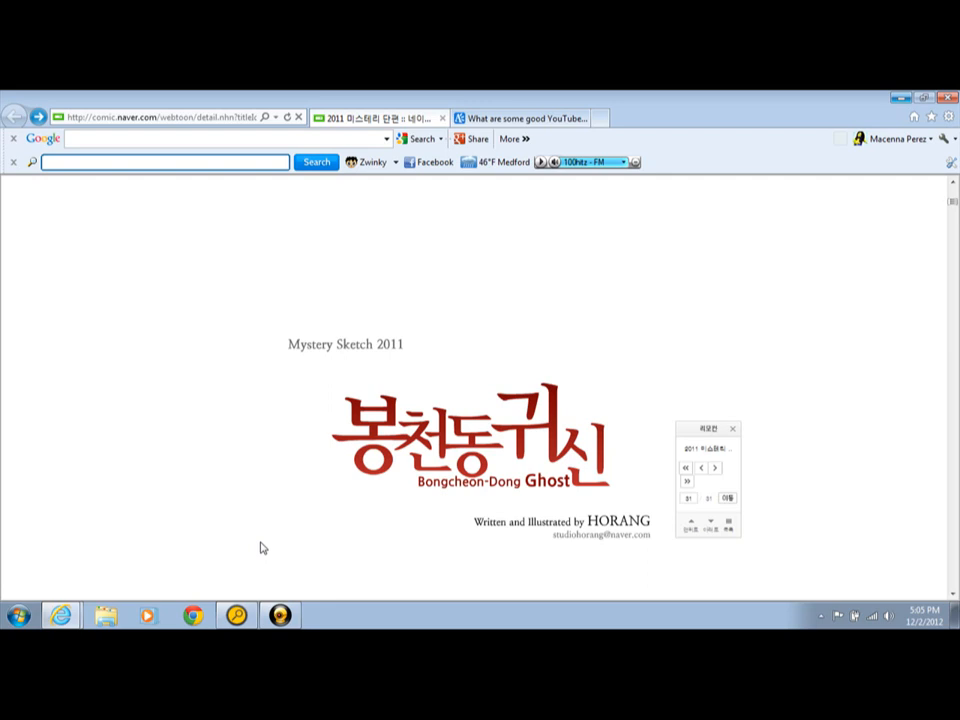
scroll("down", 3)
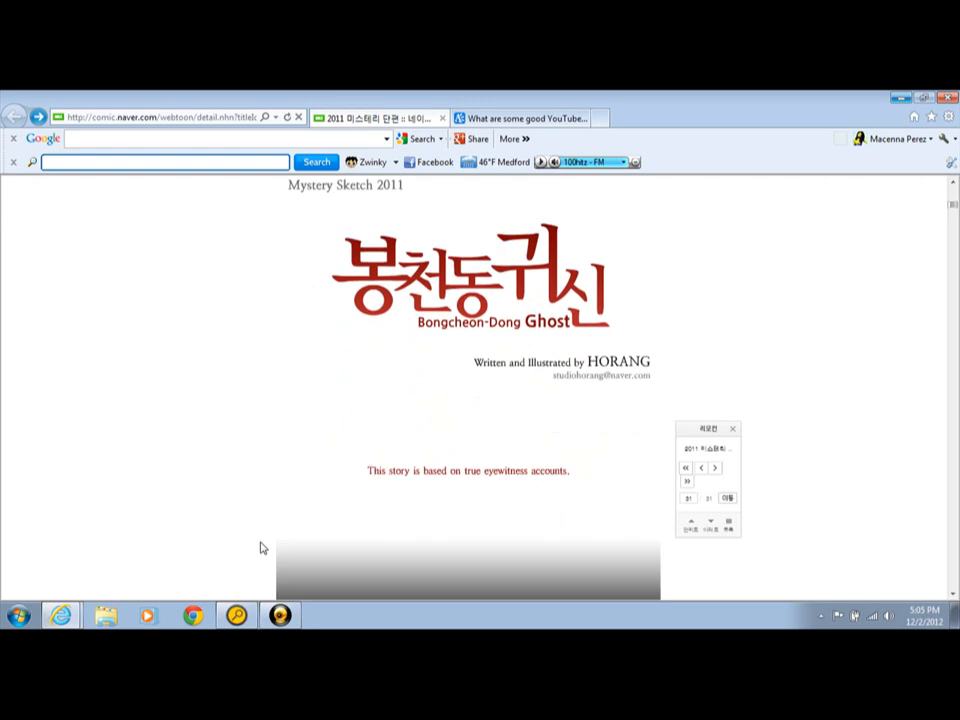
scroll("down", 3)
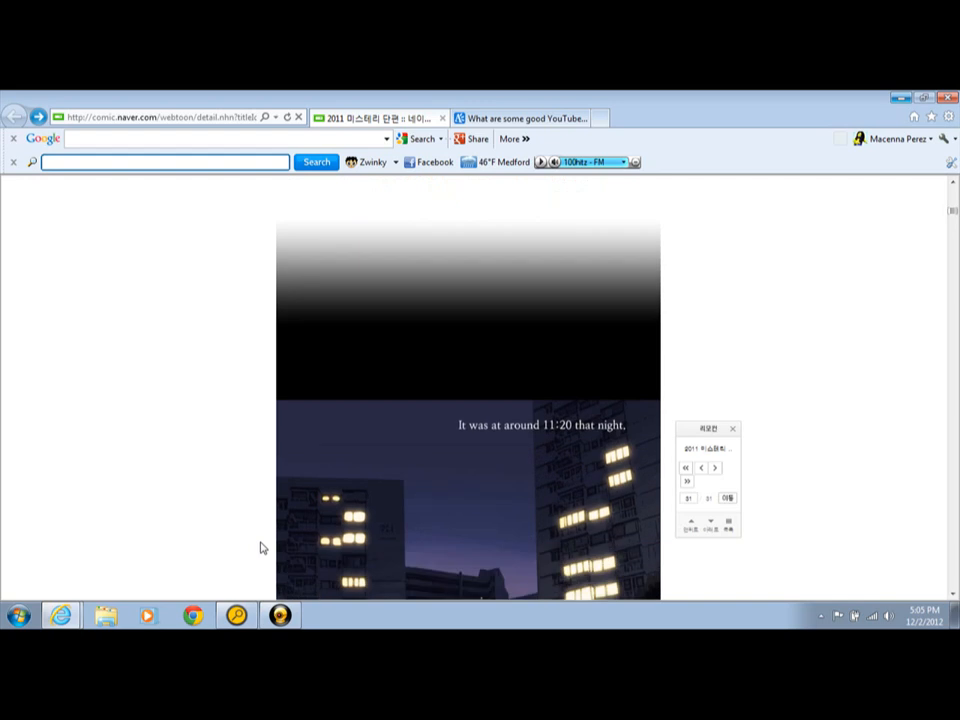
scroll("down", 3)
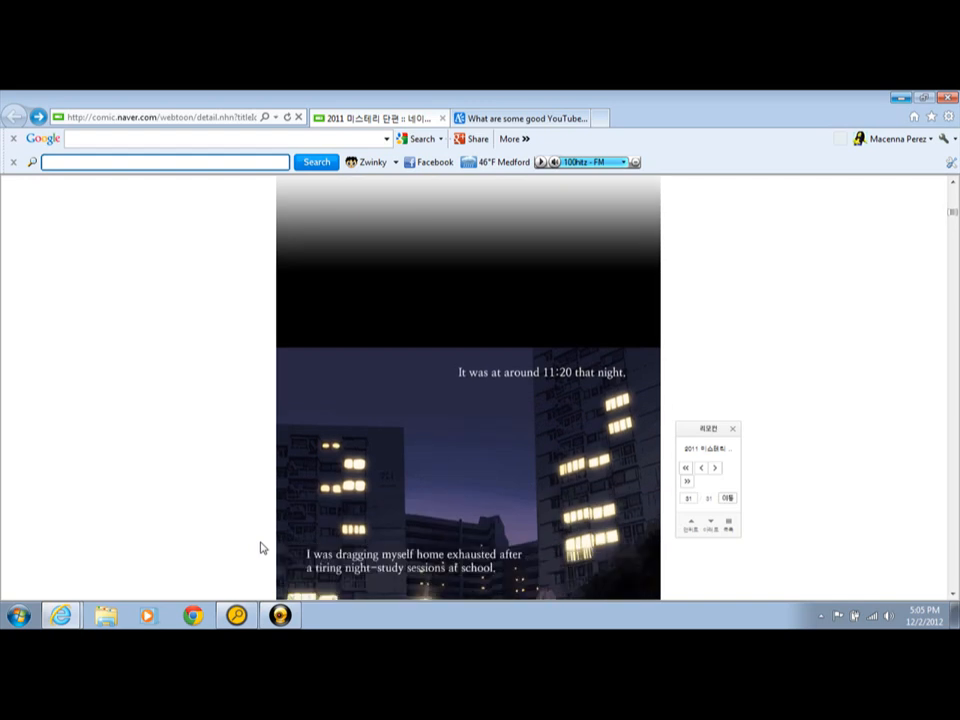
scroll("down", 3)
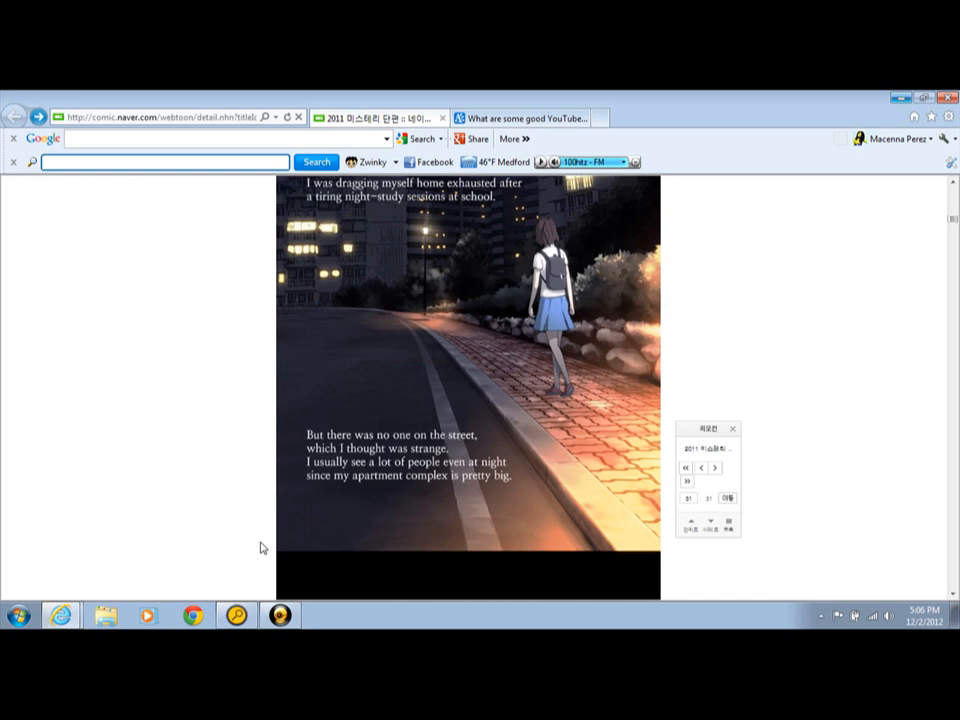
scroll("down", 3)
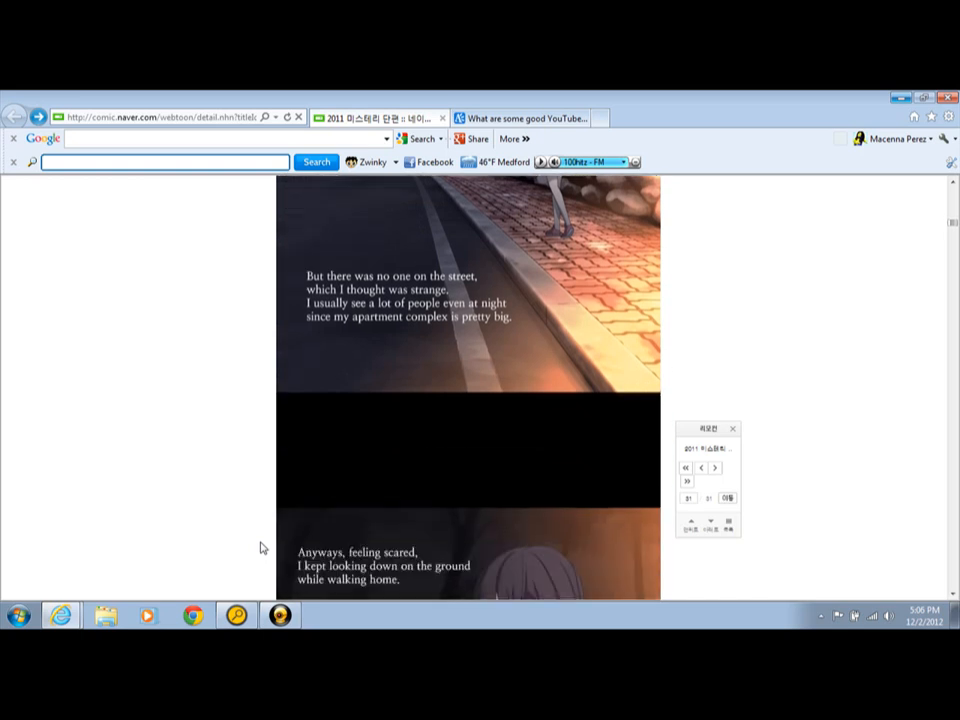
scroll("down", 3)
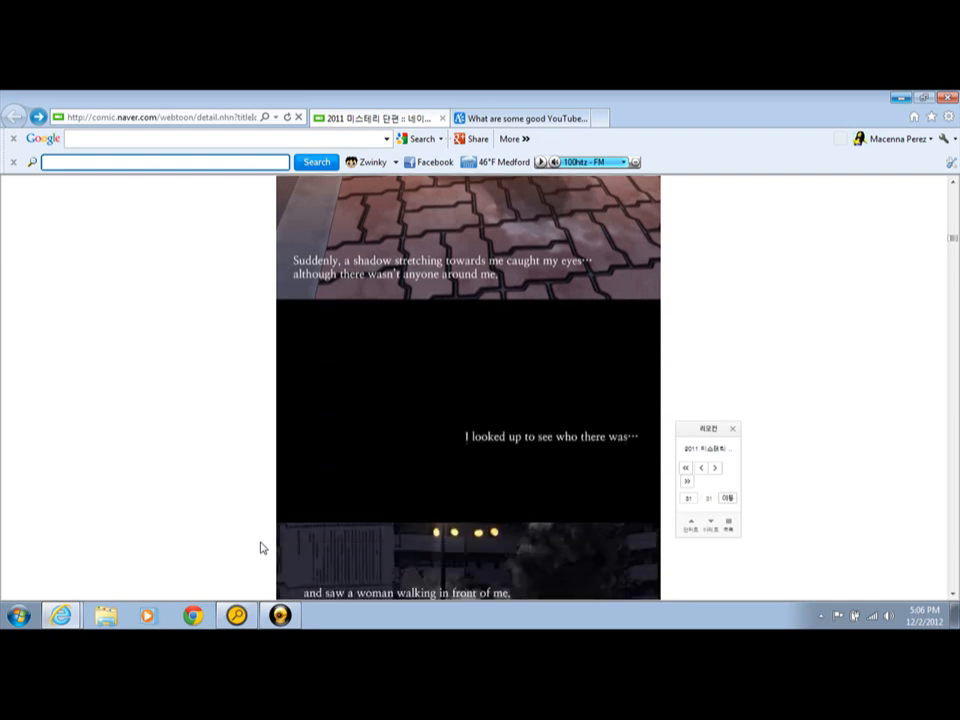
scroll("down", 3)
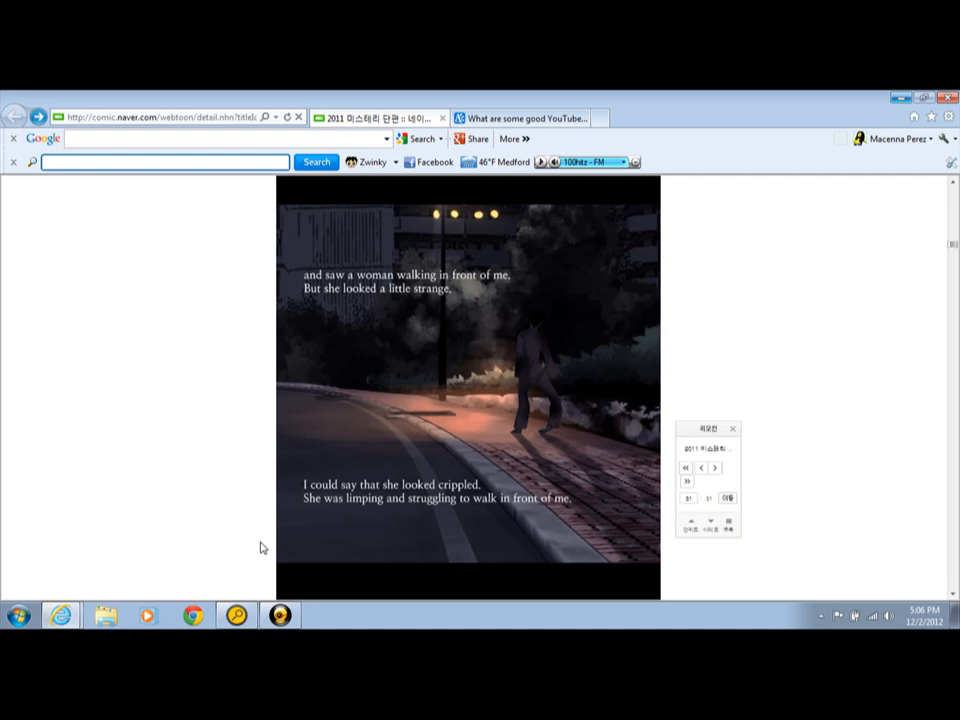
scroll("down", 3)
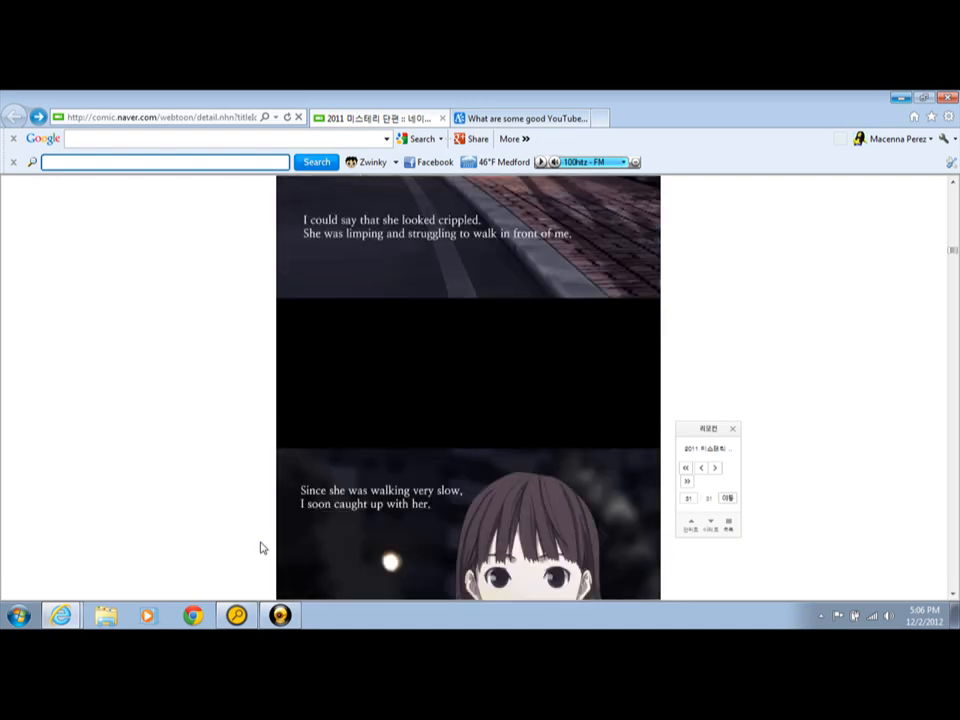
scroll("down", 3)
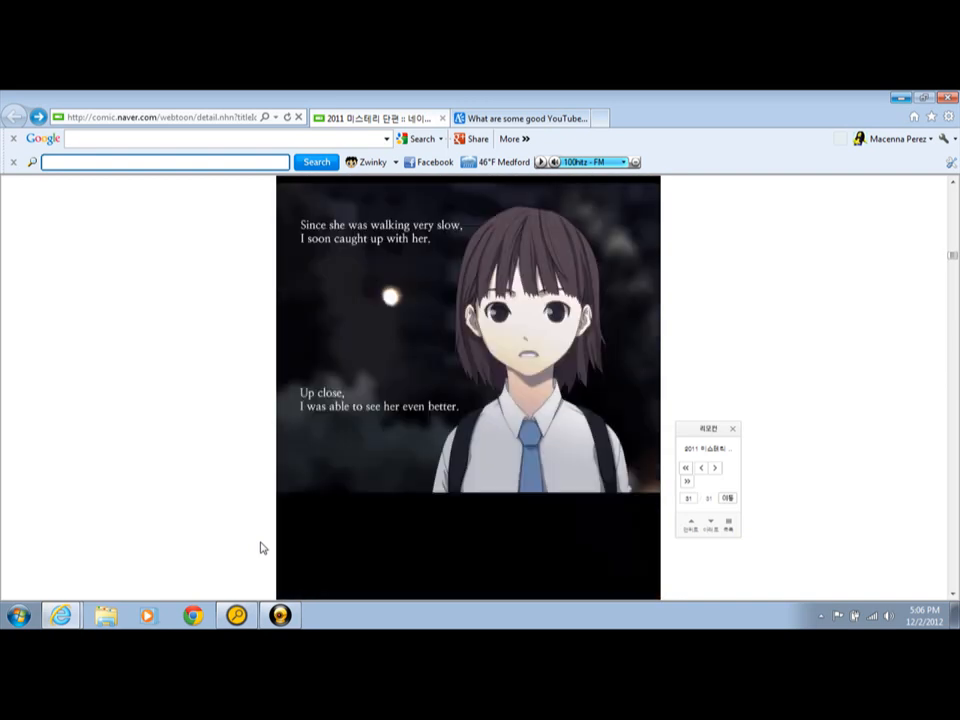
scroll("down", 3)
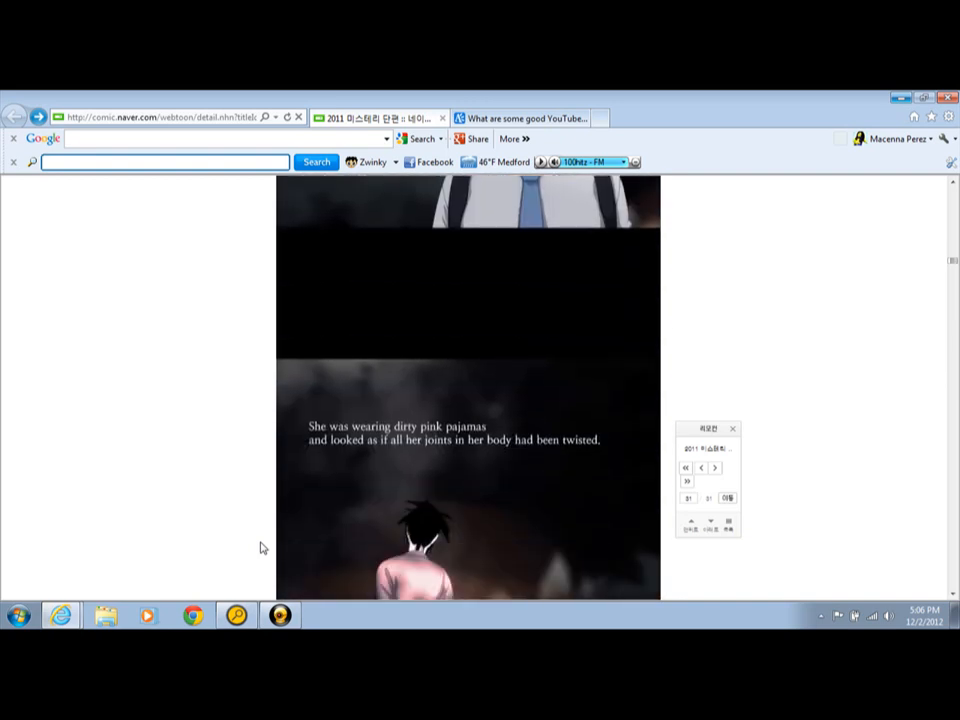
scroll("down", 3)
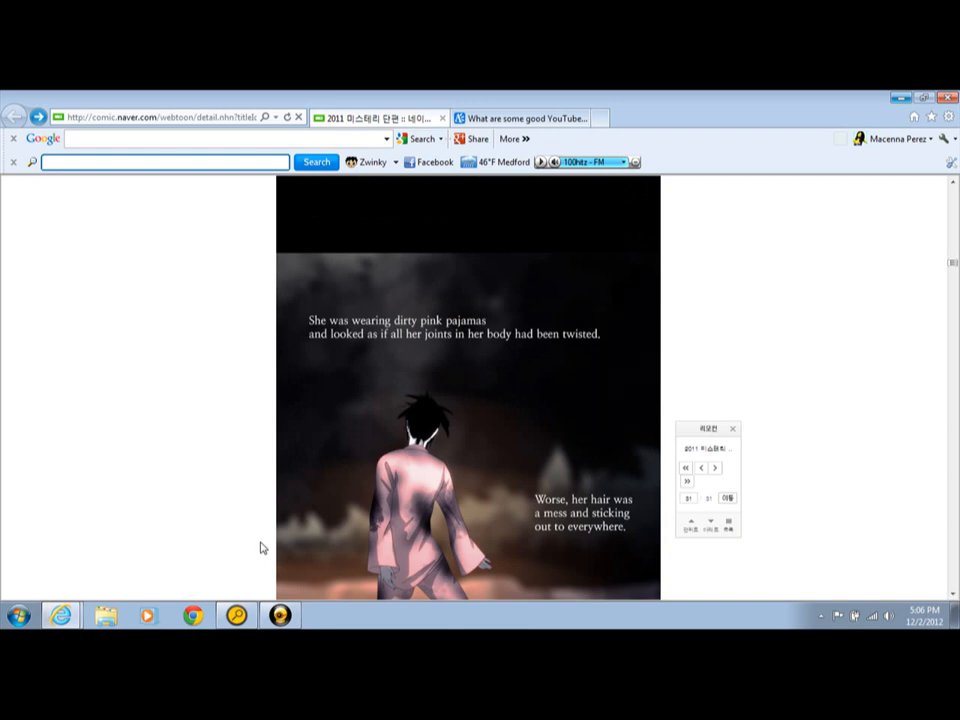
scroll("down", 3)
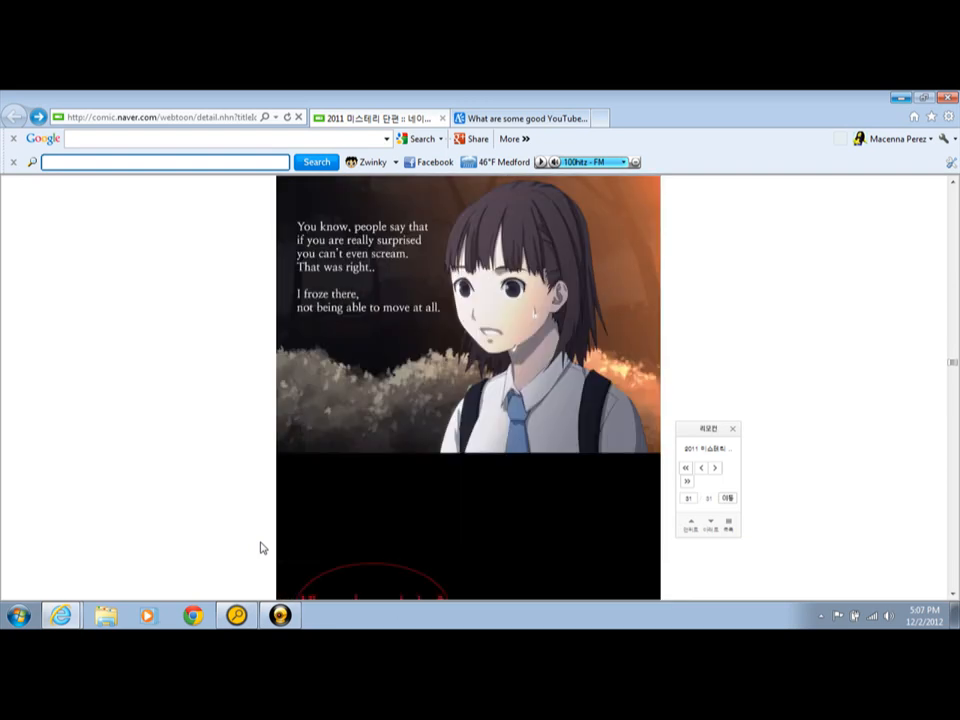
scroll("down", 3)
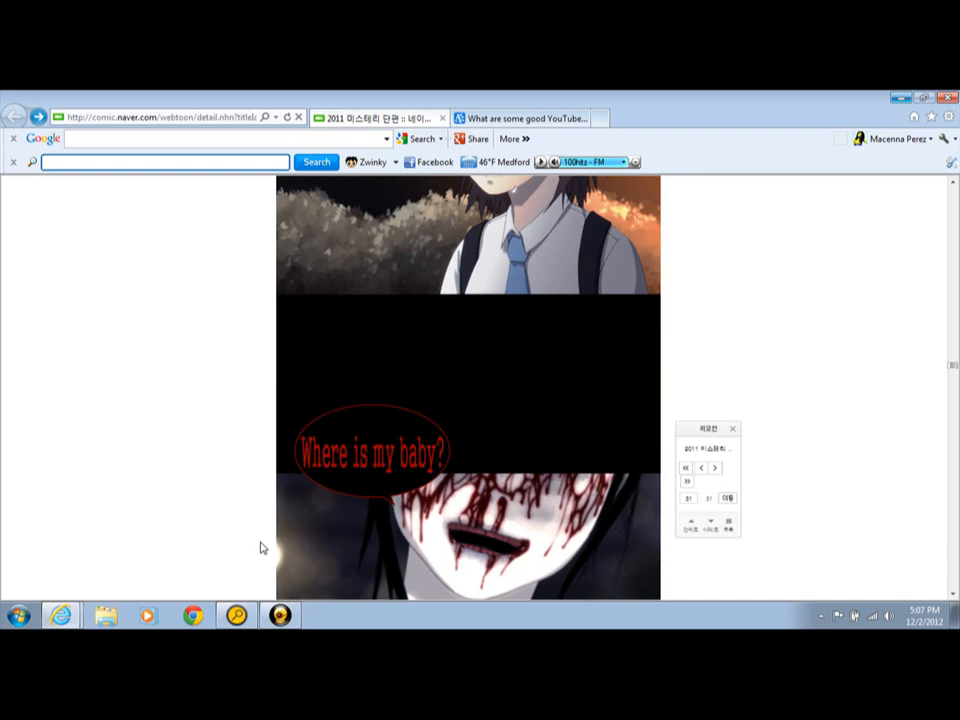
scroll("down", 3)
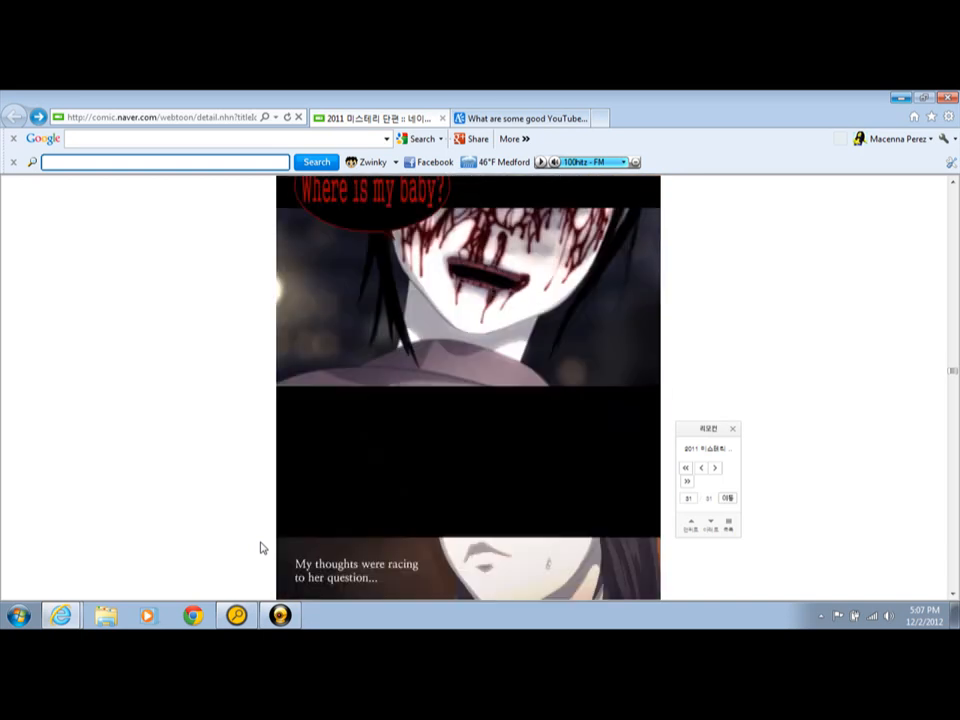
scroll("down", 3)
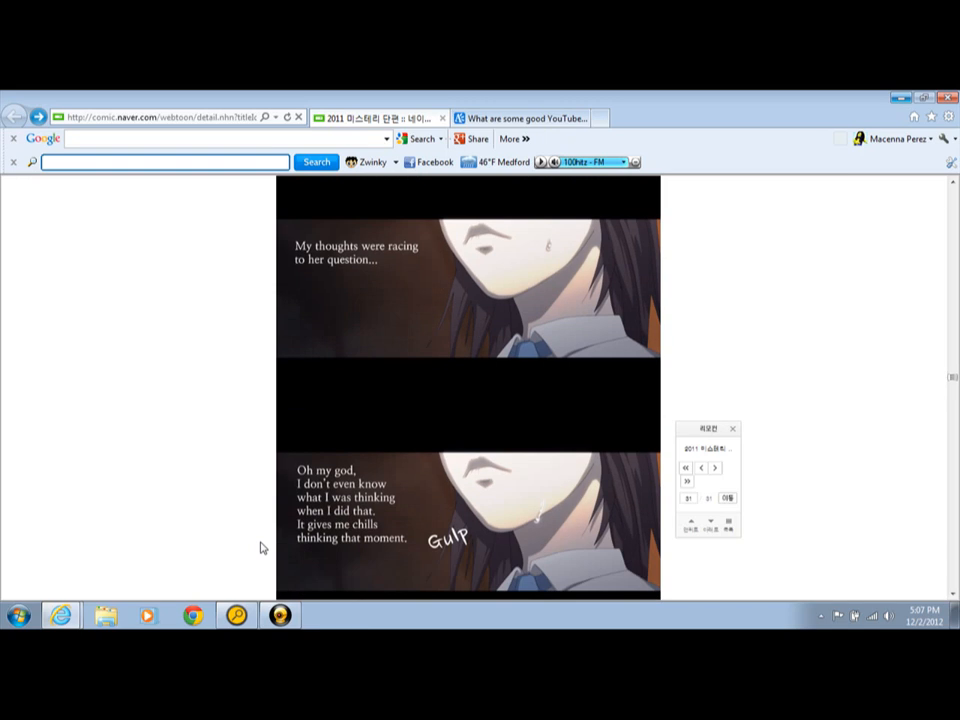
scroll("down", 3)
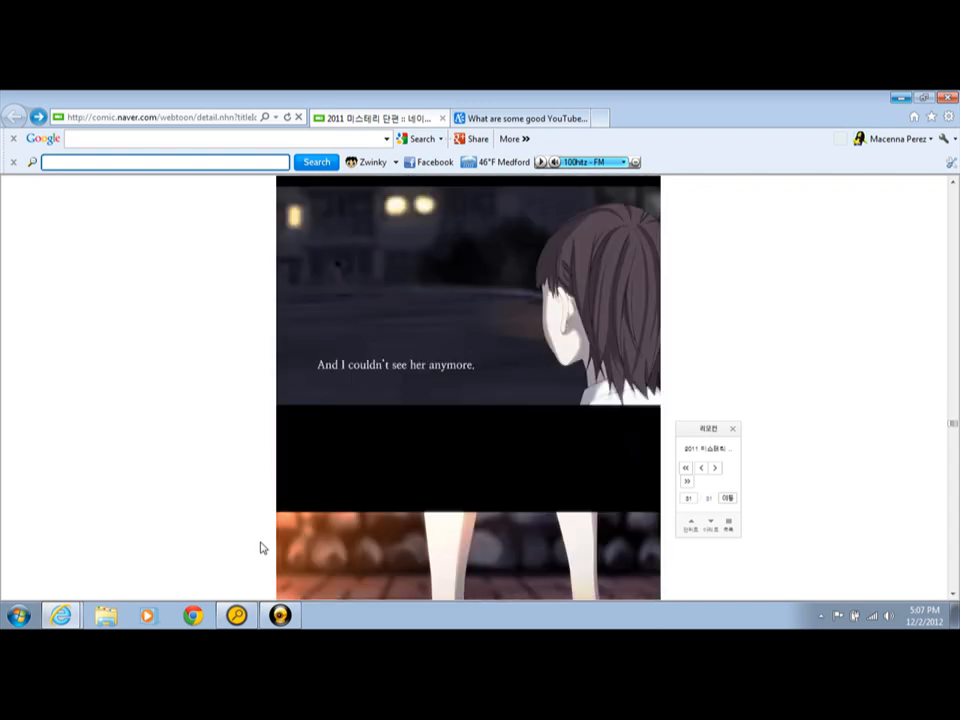
scroll("down", 3)
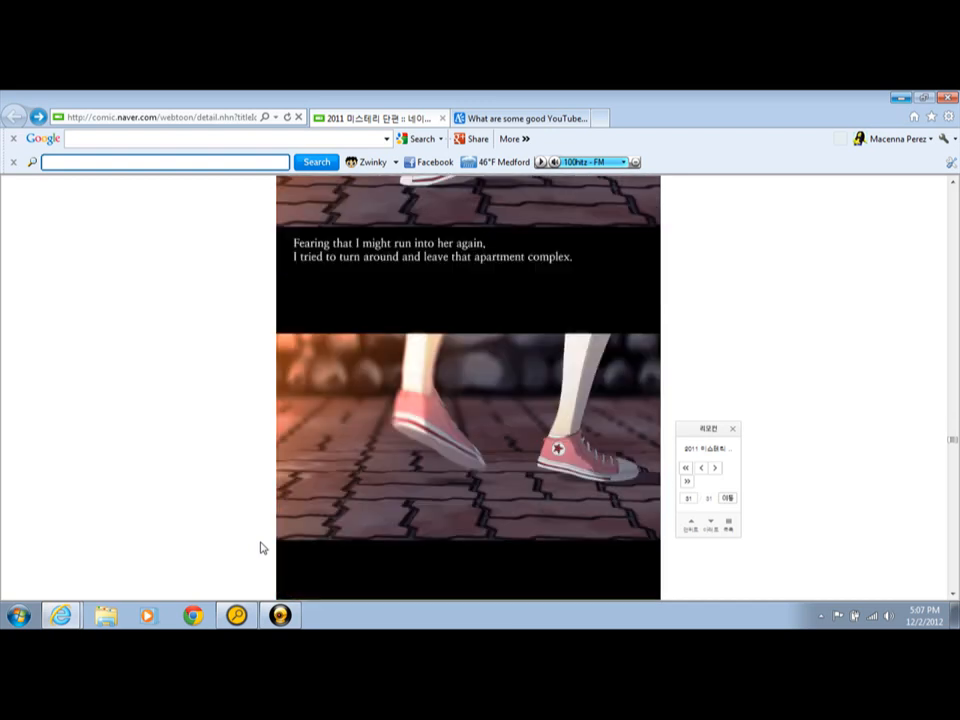
scroll("down", 3)
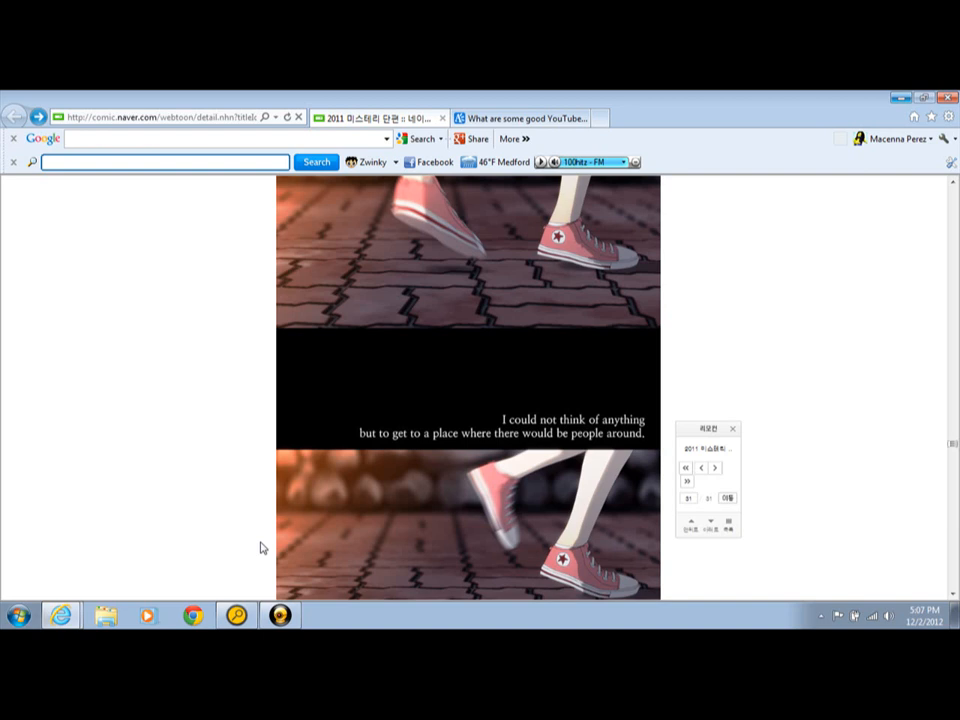
scroll("down", 3)
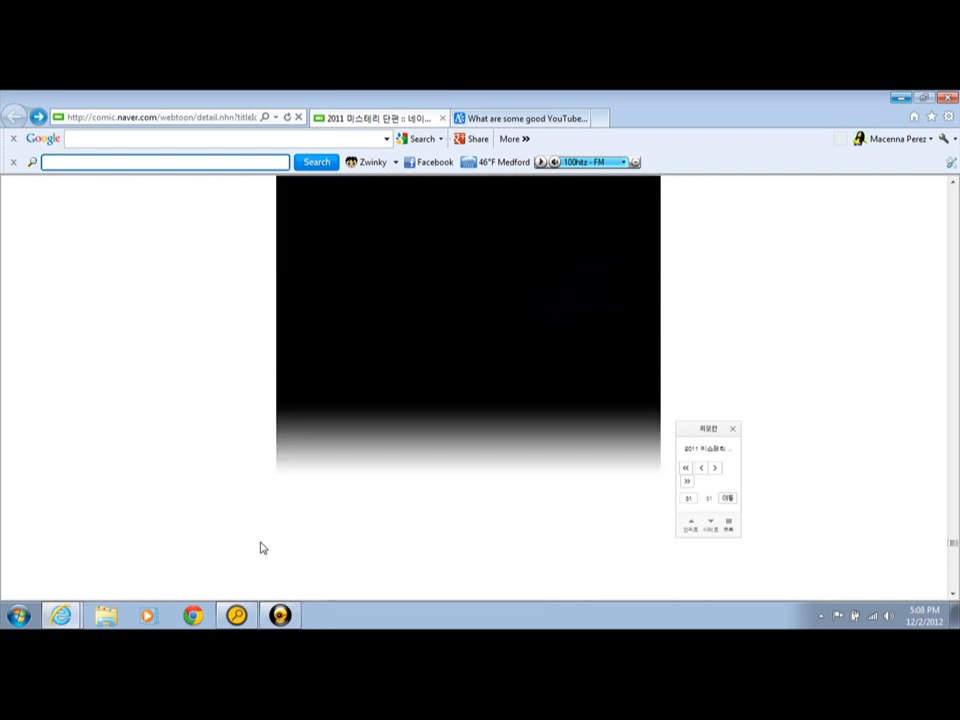
scroll("down", 3)
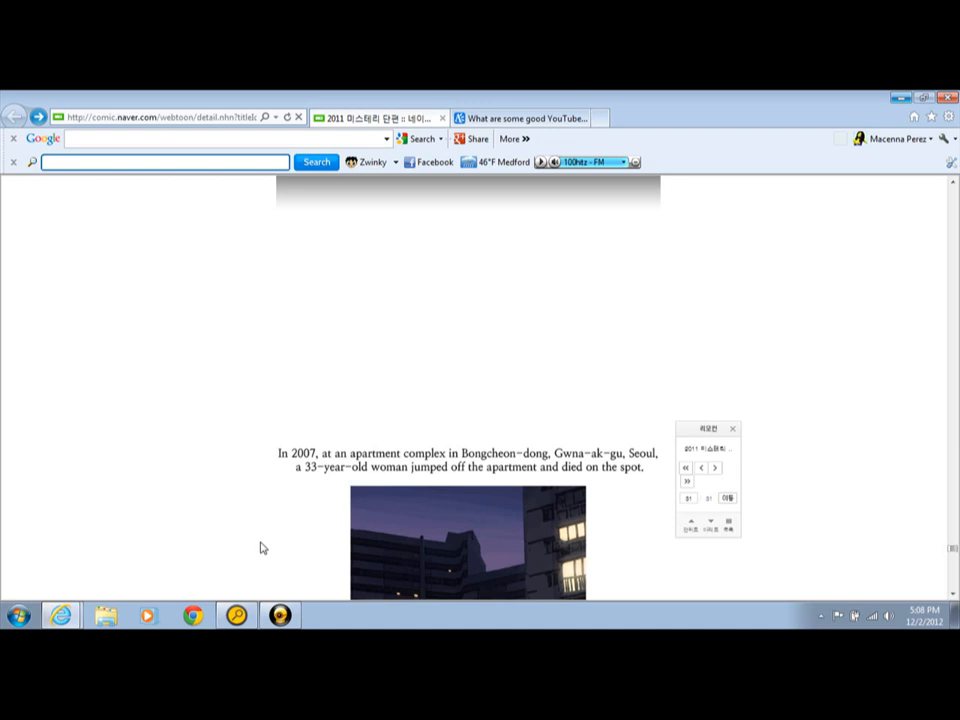
scroll("down", 3)
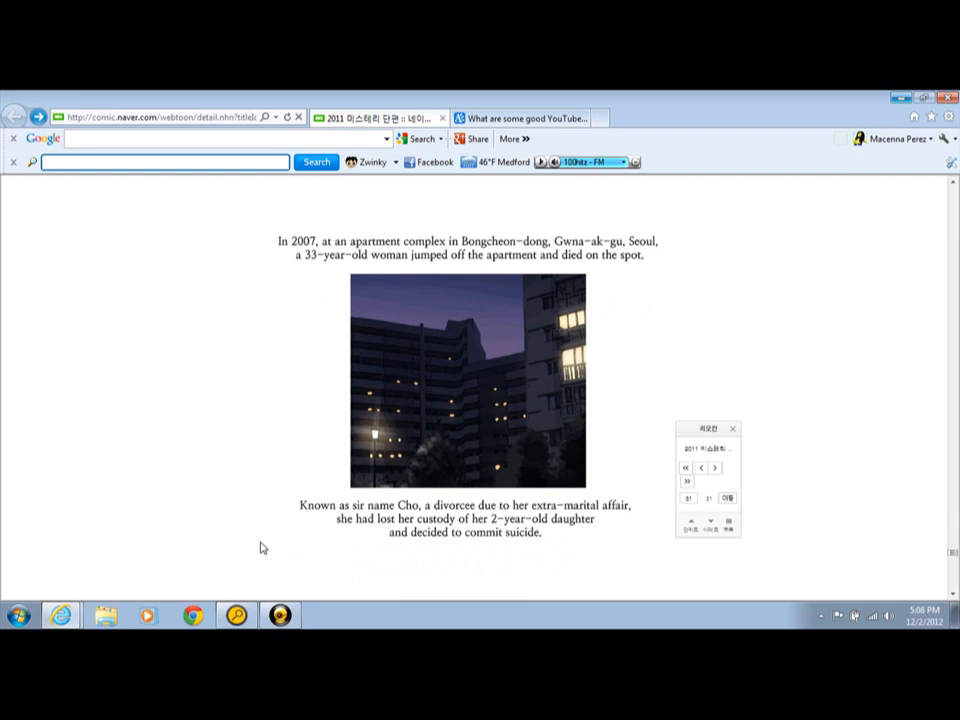
scroll("down", 3)
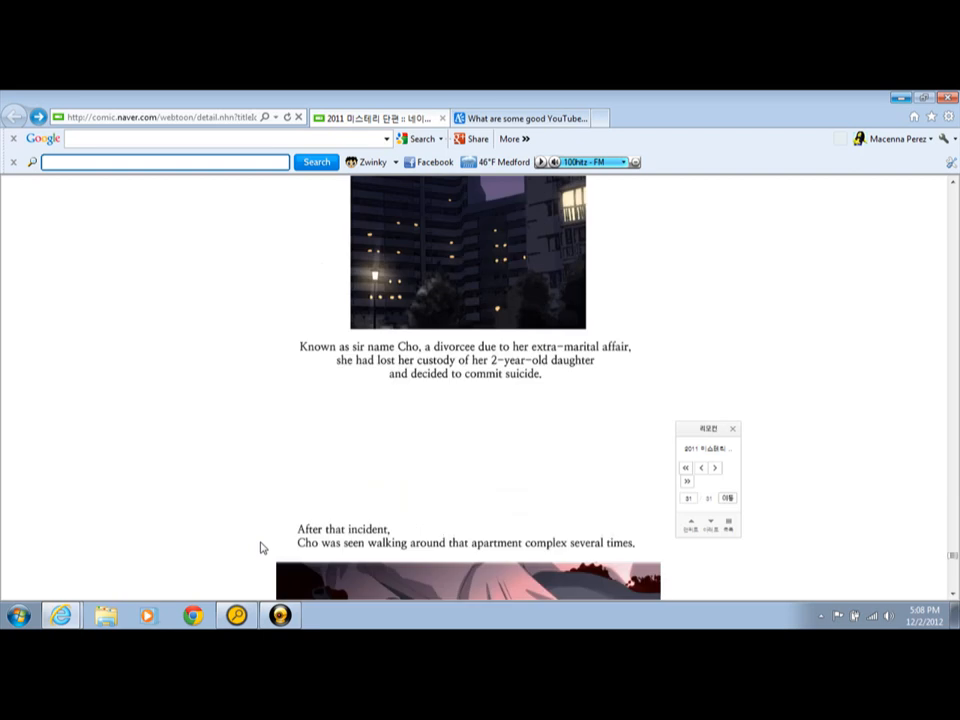
scroll("down", 3)
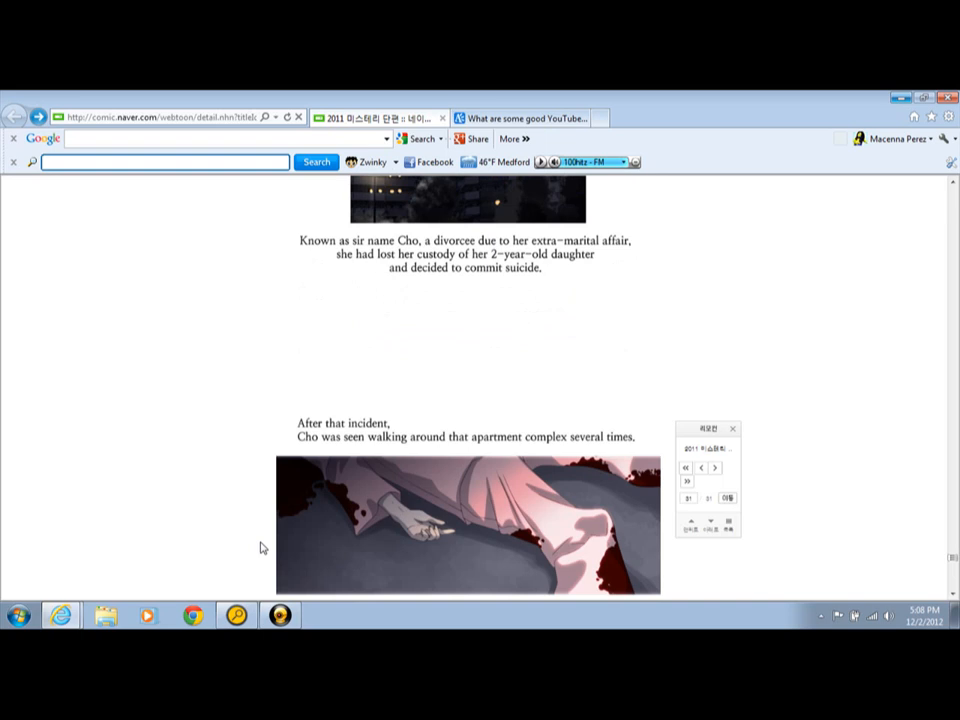
scroll("down", 3)
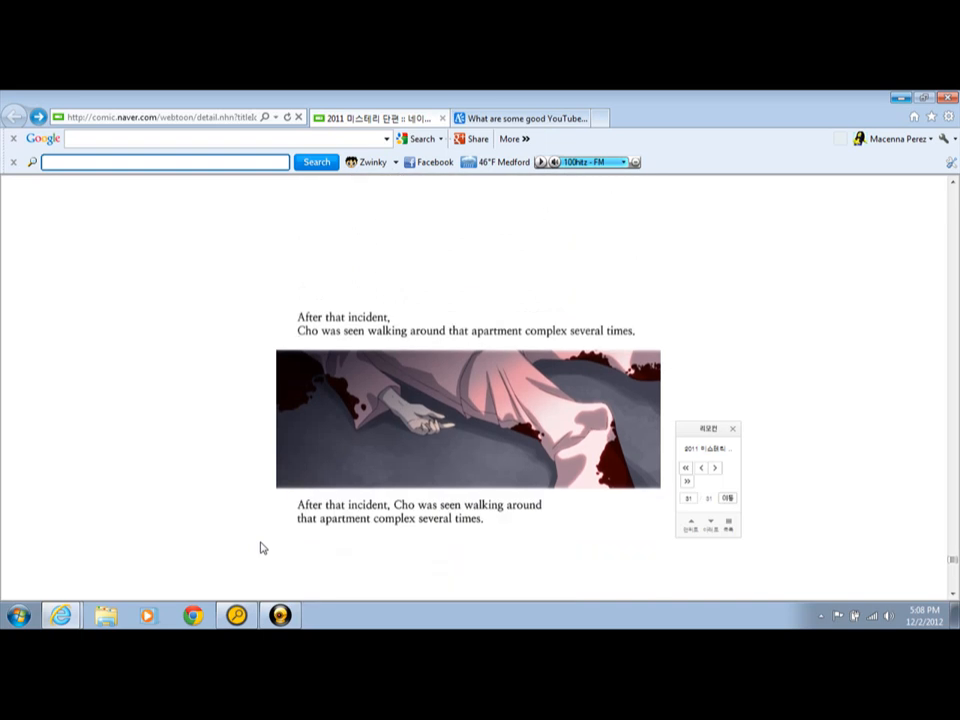
scroll("down", 3)
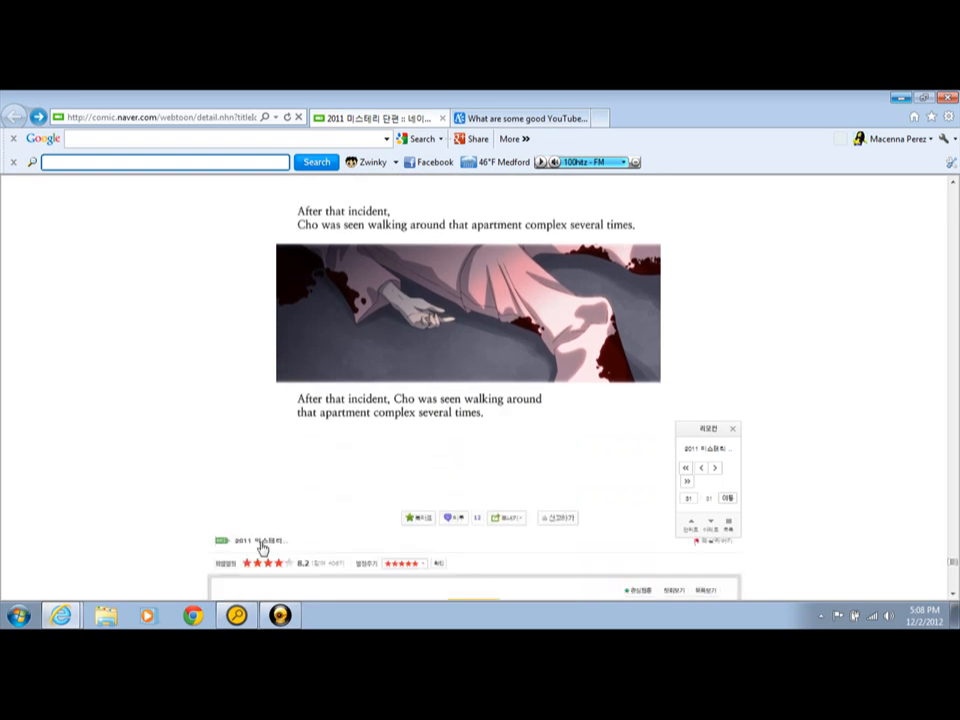
scroll("down", 3)
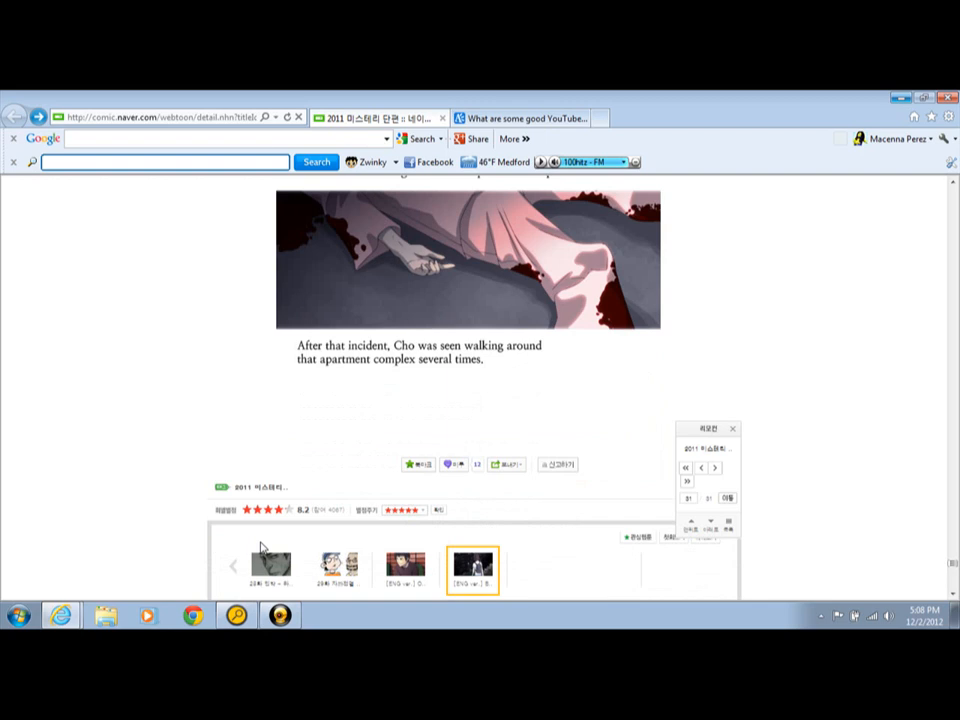